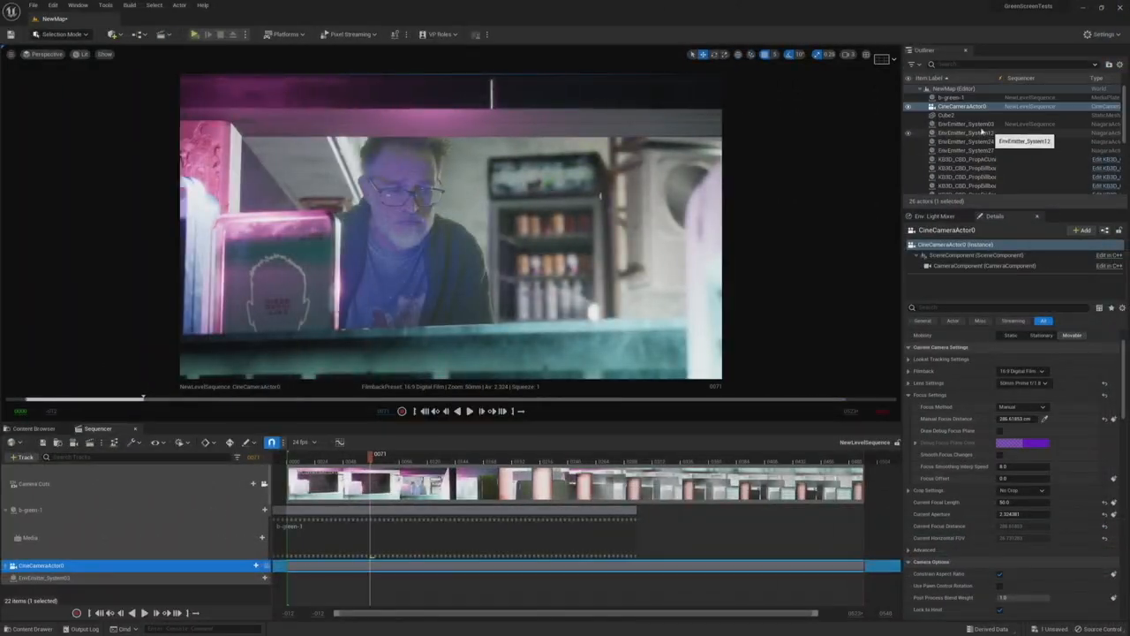
Step: Open the M_MediaPlate material graph with the Constant 10 multiplying the MediaTexture RGB
{"action": "left_click", "coordinate": [951, 97]}
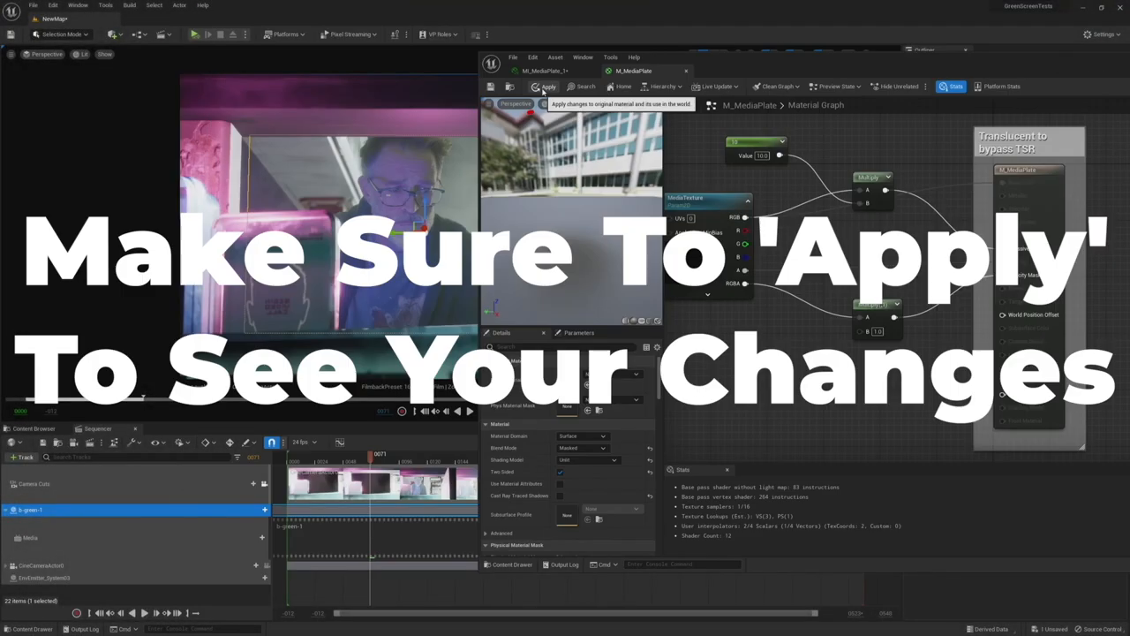
Step: Apply the material changes to the level and enter -1.0 in a Value field
{"action": "left_click", "coordinate": [548, 87]}
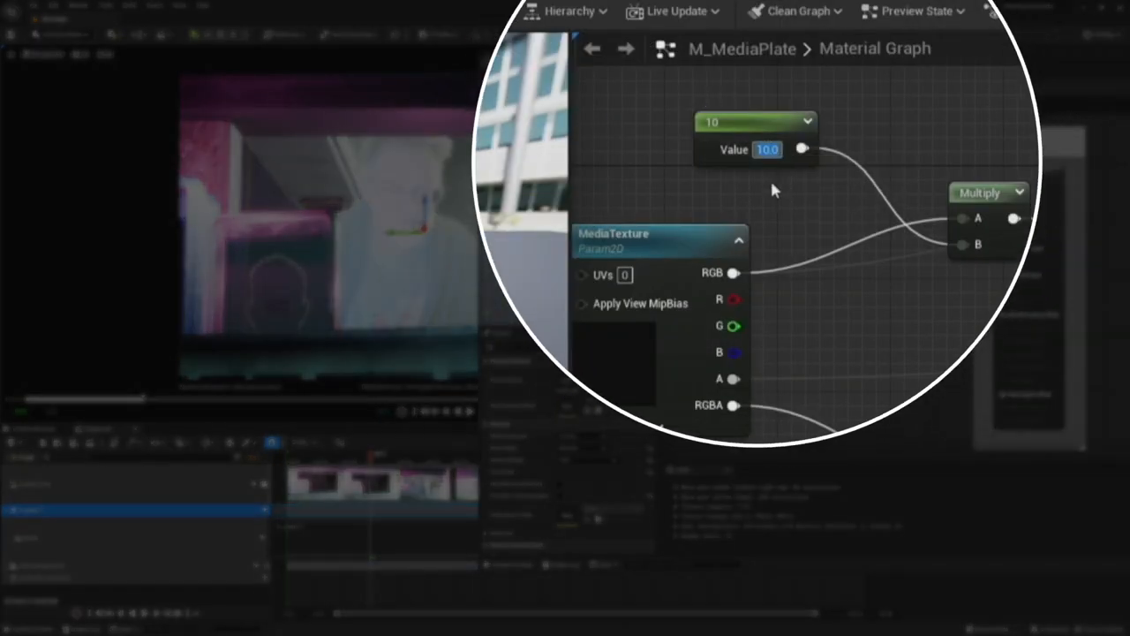
{"action": "type", "text": "-1.0"}
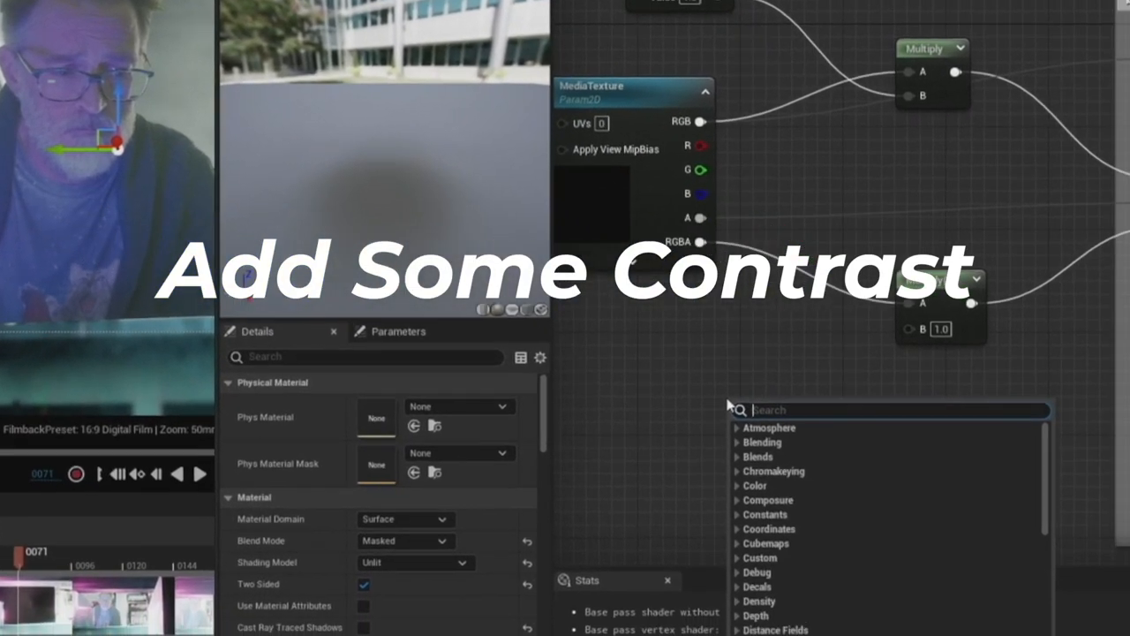
Step: Search 'color' and add the Contrast_Preserve_Color node to the graph
{"action": "type", "text": "color con"}
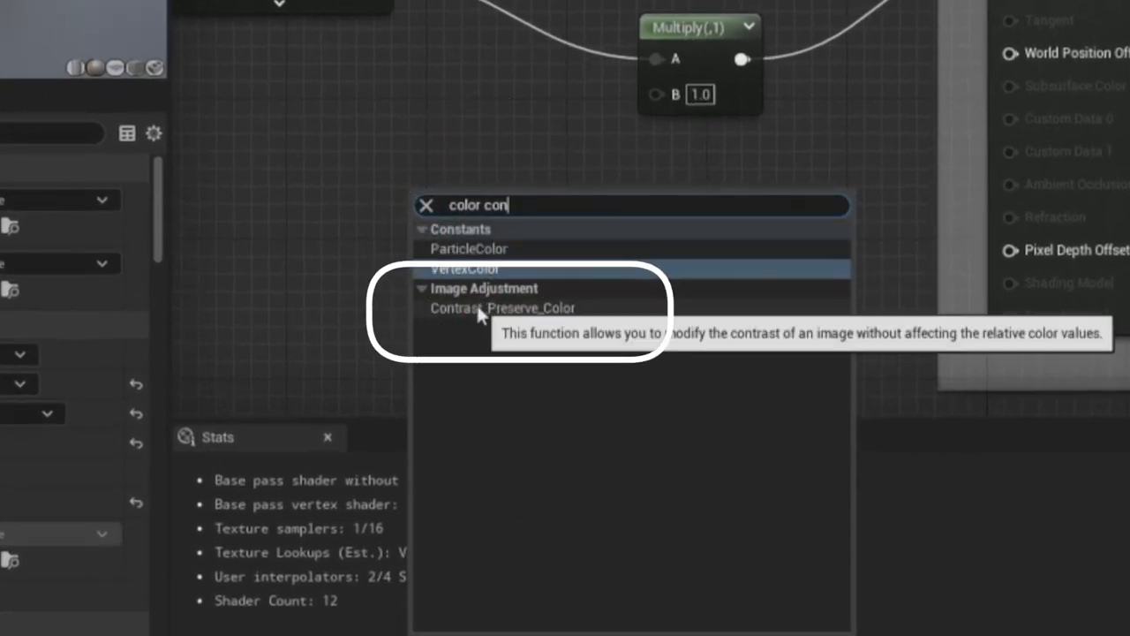
{"action": "left_click", "coordinate": [503, 307]}
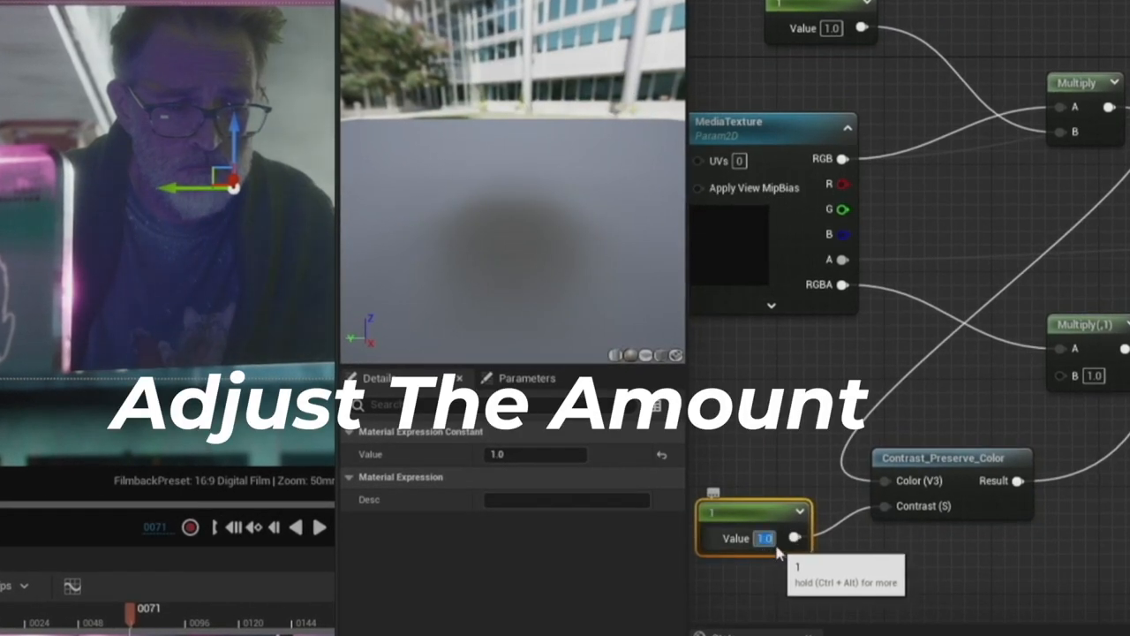
Step: Set the constant driving Contrast_Preserve_Color's contrast input to 0.0
{"action": "type", "text": "0.0"}
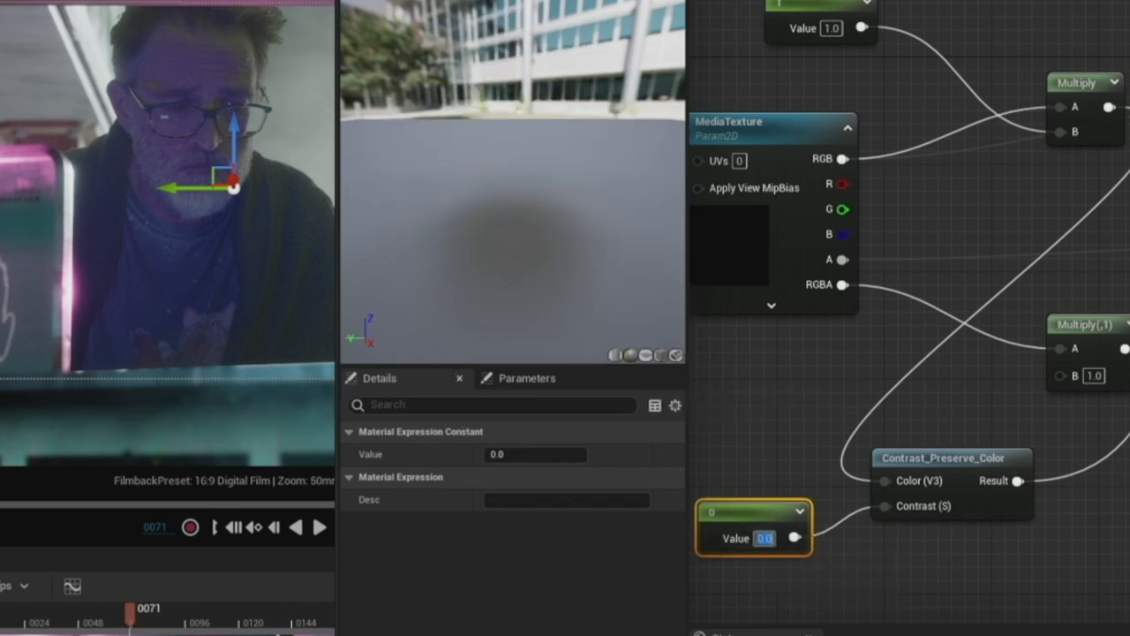